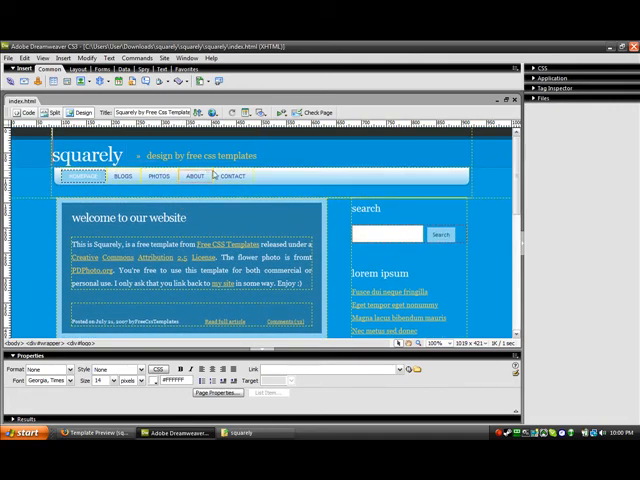
# Rename the 'squarely' heading and select the tagline to replace it with 'the way its meant to be done'.
pyautogui.scroll(-3)
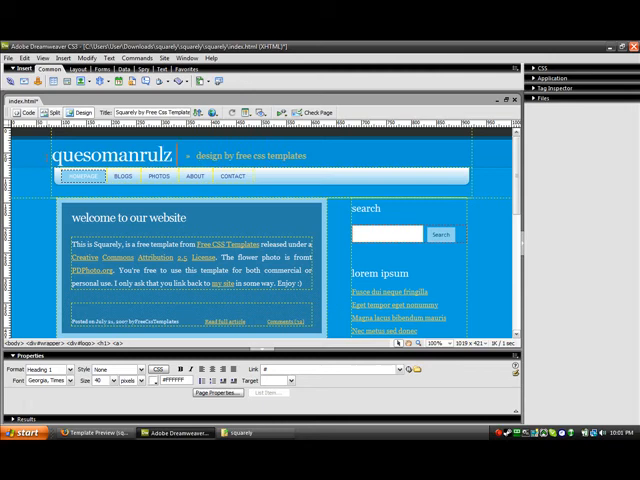
pyautogui.write('xd lolz')
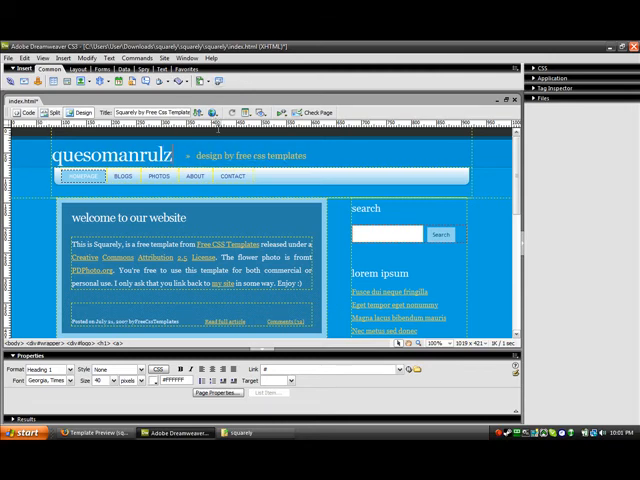
pyautogui.doubleClick(264, 156)
pyautogui.write('the way its meant to be done')
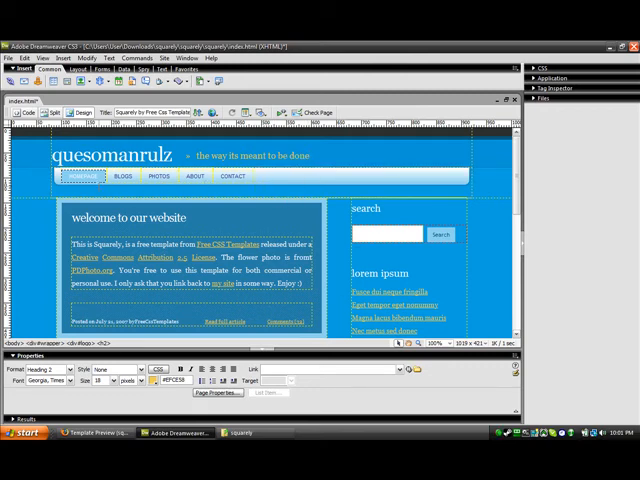
pyautogui.click(78, 176)
pyautogui.write('FORUMS')
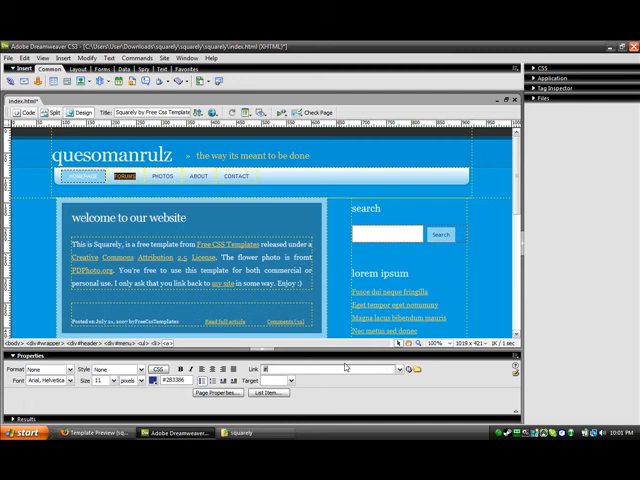
pyautogui.moveTo(300, 388)
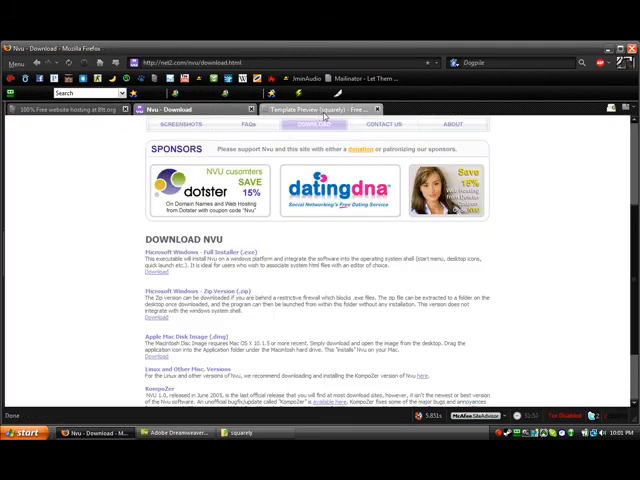
# Bring up the original Squarely template preview on freecsstemplates.org for comparison.
pyautogui.click(320, 108)
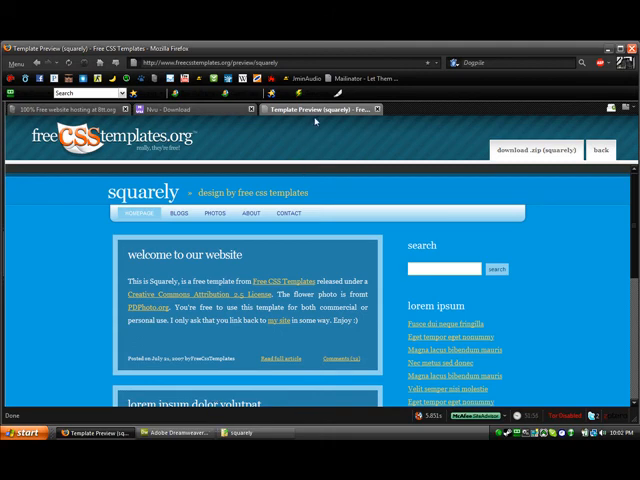
pyautogui.moveTo(300, 168)
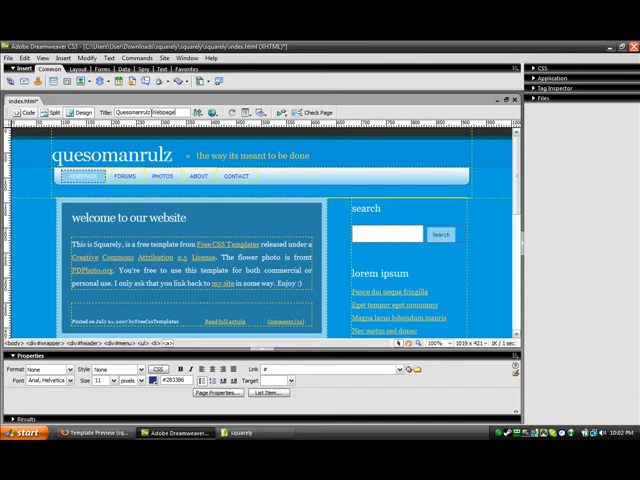
pyautogui.moveTo(210, 112)
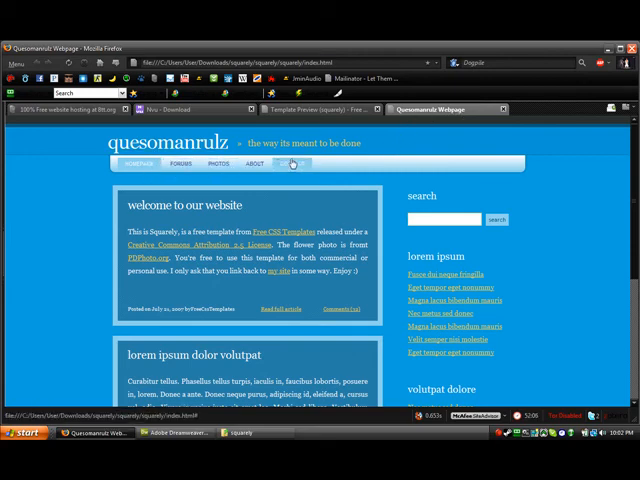
# Scroll through the previewed quesomanrulz homepage with its new title, tagline and Forums link.
pyautogui.scroll(-3)
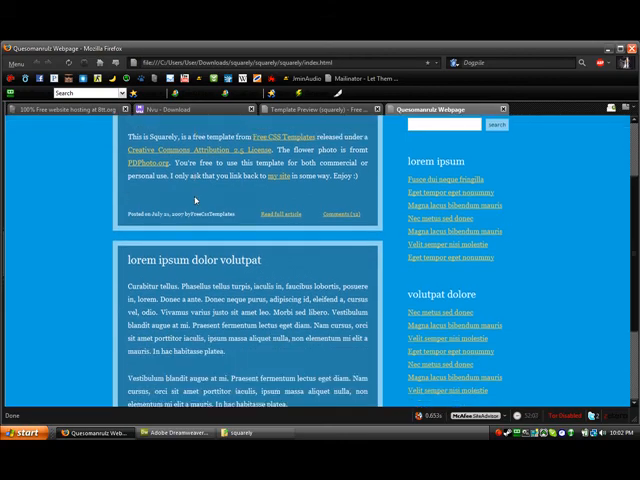
pyautogui.scroll(3)
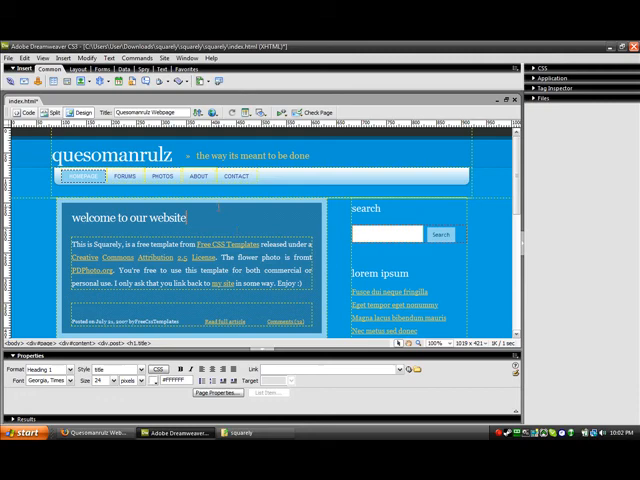
pyautogui.scroll(-3)
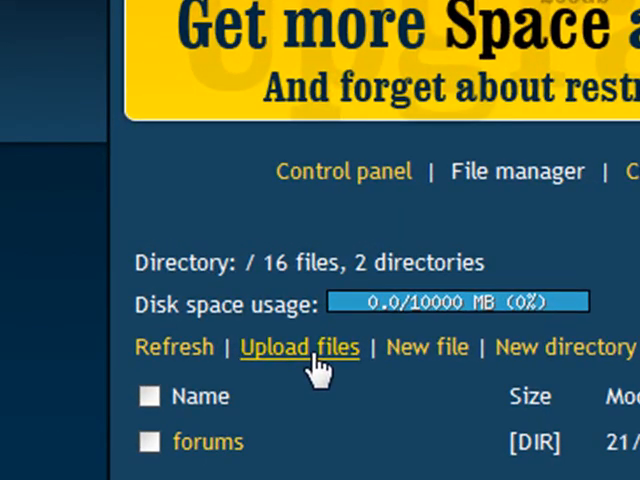
# Upload the index page from Downloads > squarely to the host's root directory.
pyautogui.click(300, 348)
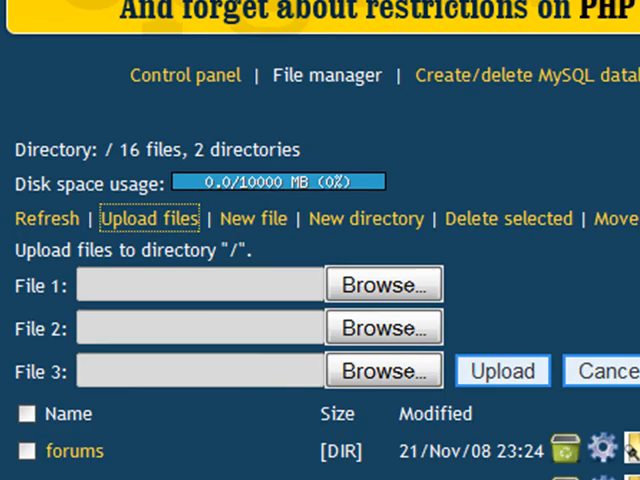
pyautogui.click(384, 284)
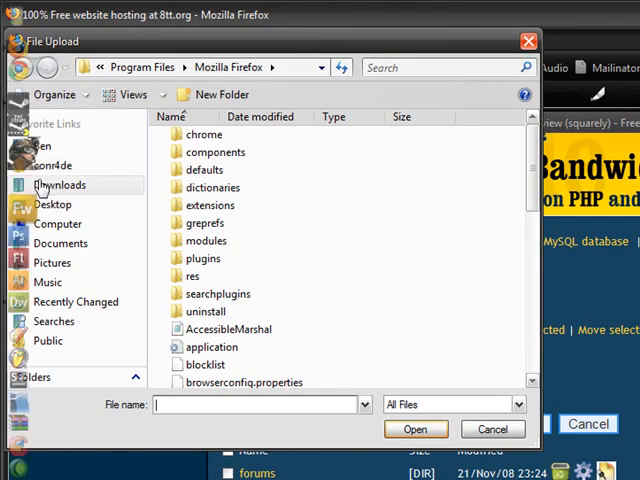
pyautogui.click(60, 184)
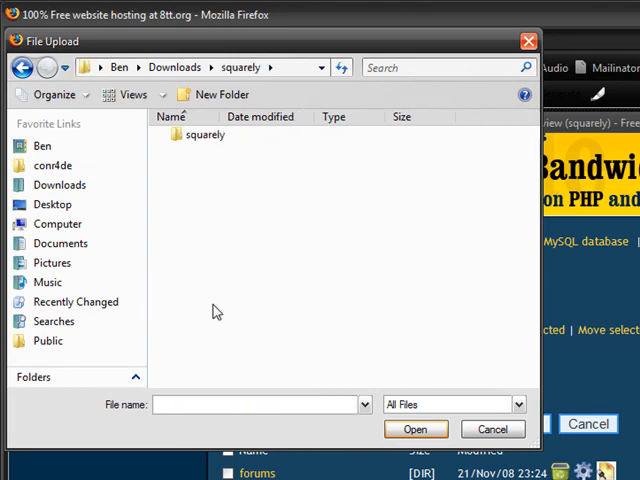
pyautogui.doubleClick(196, 130)
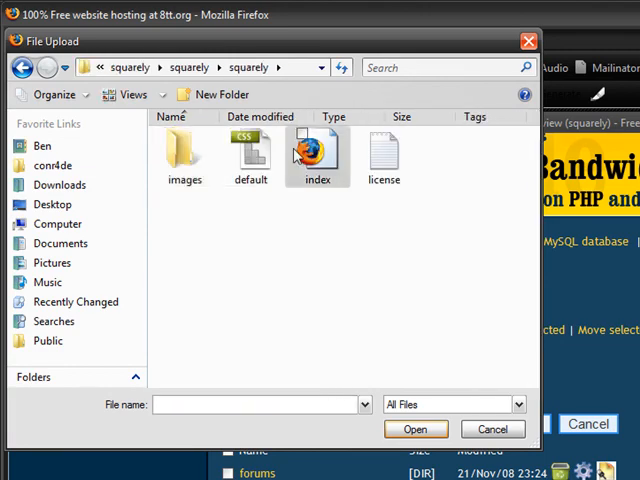
pyautogui.click(416, 428)
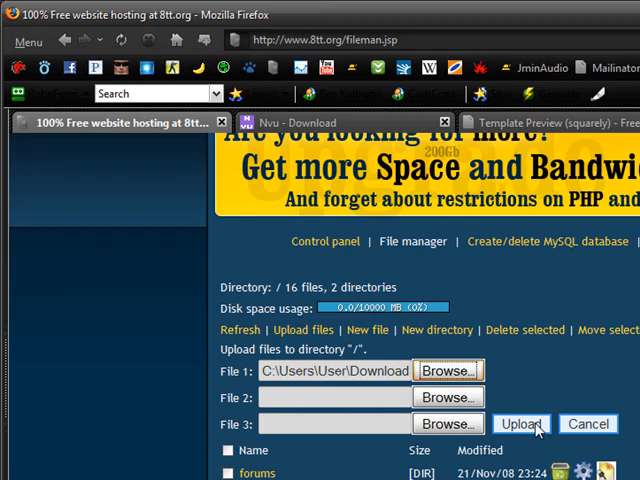
pyautogui.click(520, 424)
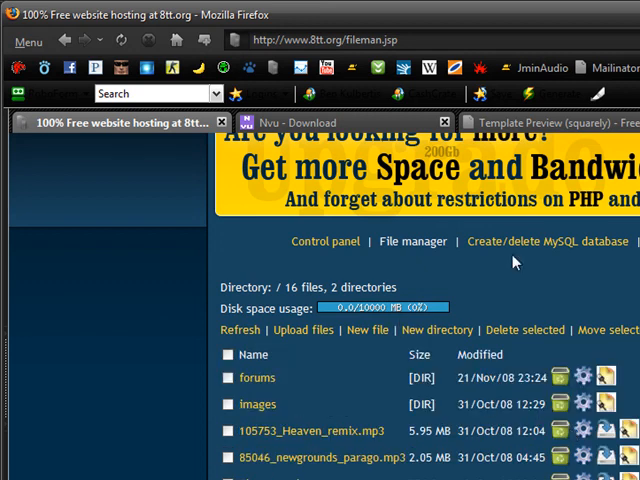
pyautogui.moveTo(462, 306)
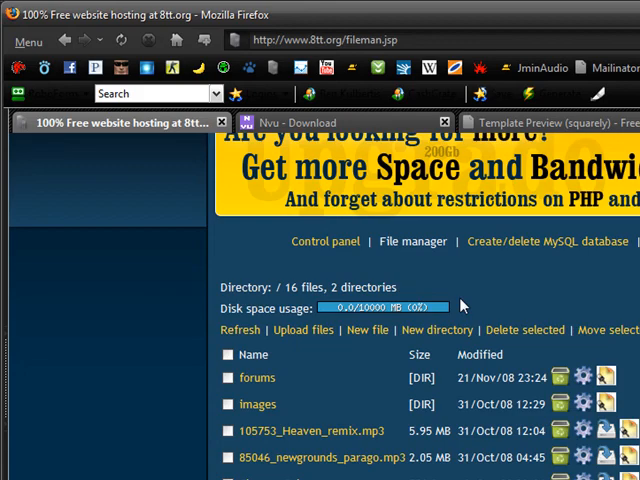
# Scroll the file listing to check the uploaded index page.
pyautogui.scroll(-3)
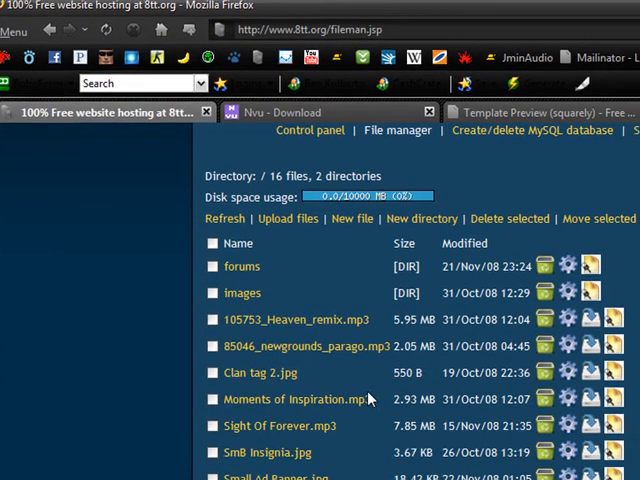
pyautogui.scroll(-3)
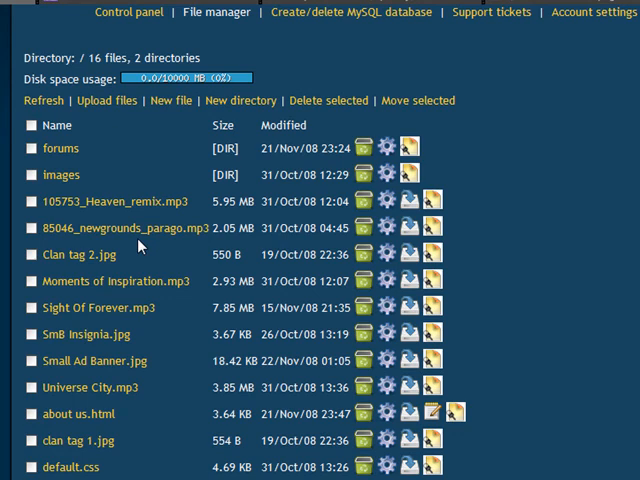
pyautogui.moveTo(124, 420)
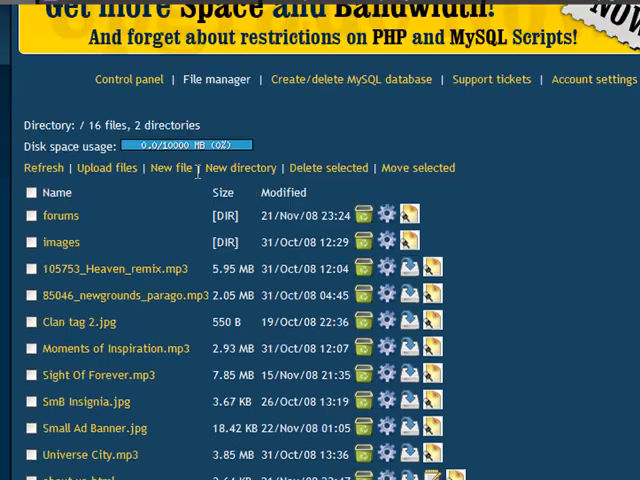
pyautogui.scroll(3)
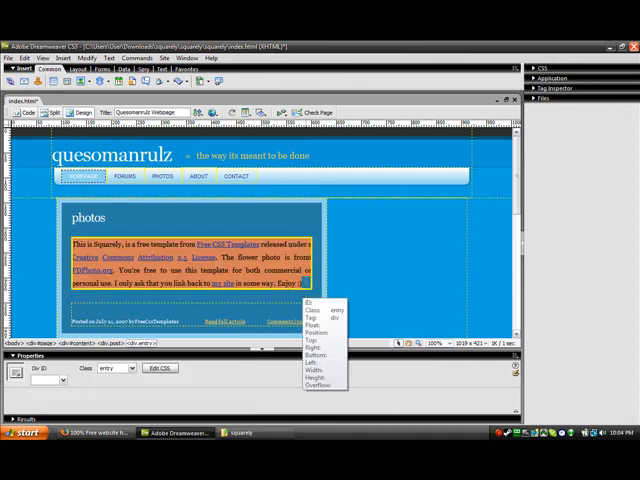
# Save the photos page as a separate file, photos.html, in the squarely folder via Save As.
pyautogui.click(196, 272)
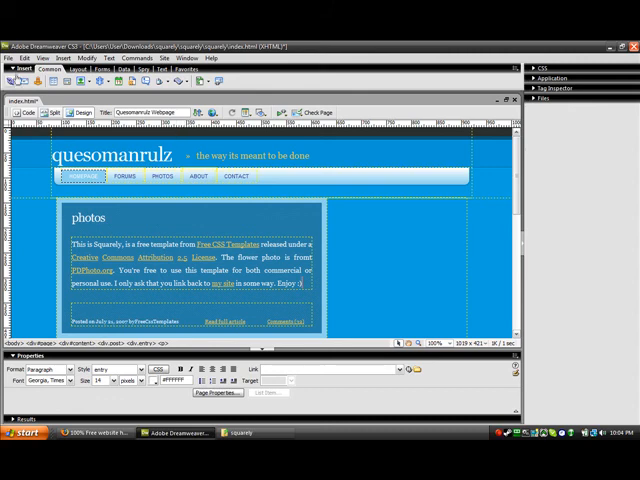
pyautogui.click(10, 56)
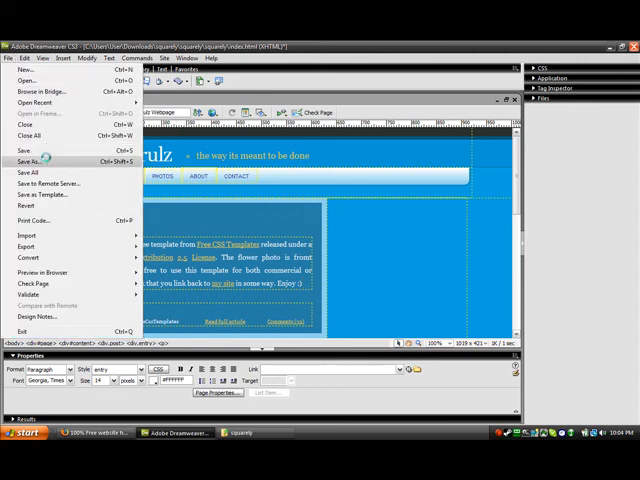
pyautogui.click(24, 160)
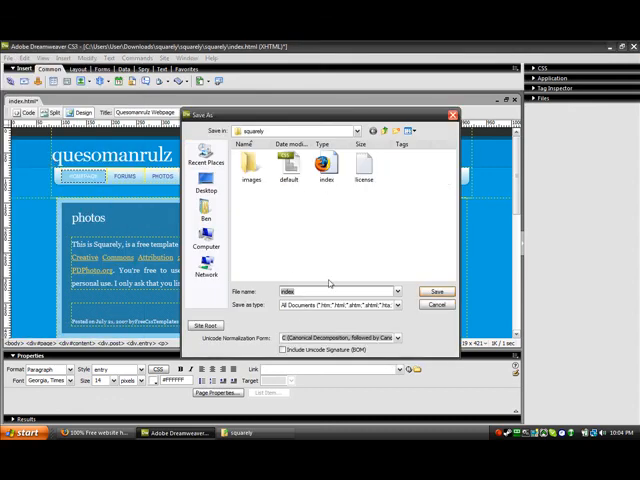
pyautogui.click(436, 292)
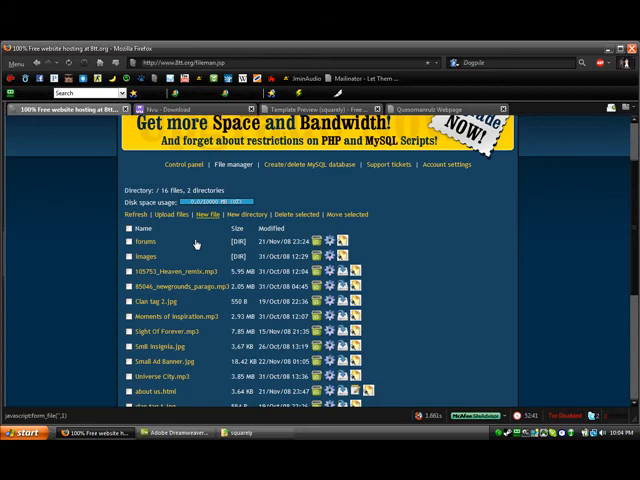
# Choose the photos page from the squarely folder in the host's upload form.
pyautogui.click(164, 214)
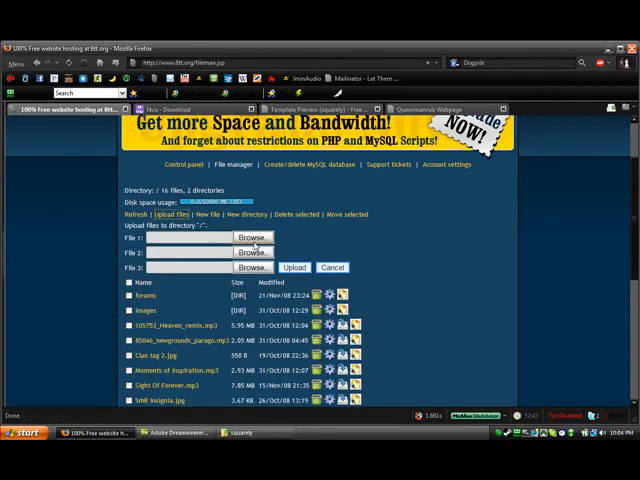
pyautogui.click(252, 238)
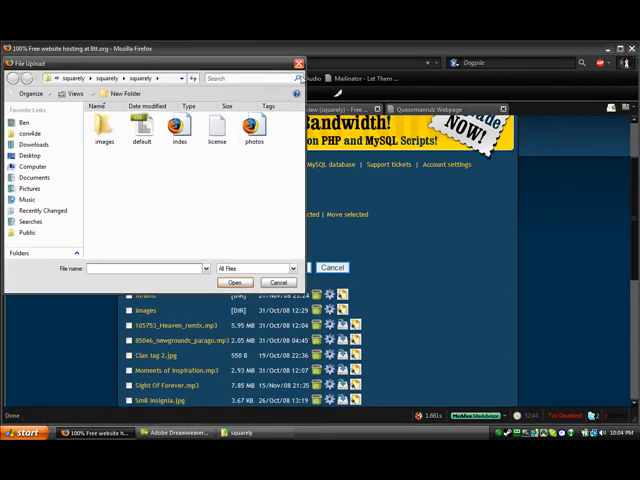
pyautogui.click(278, 282)
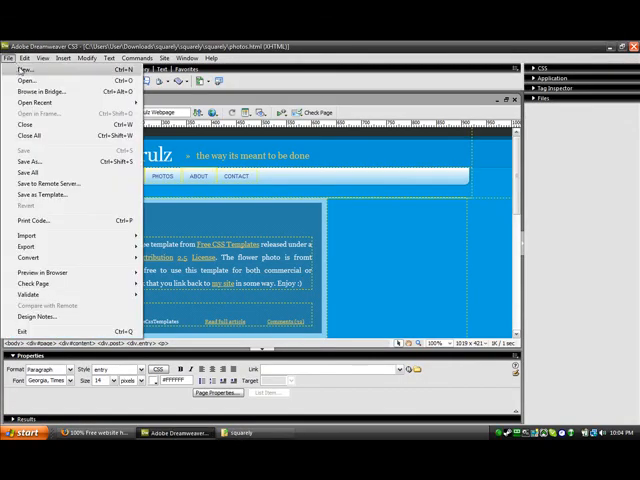
# Save another copy of the photos page under a new name in the squarely folder.
pyautogui.click(22, 80)
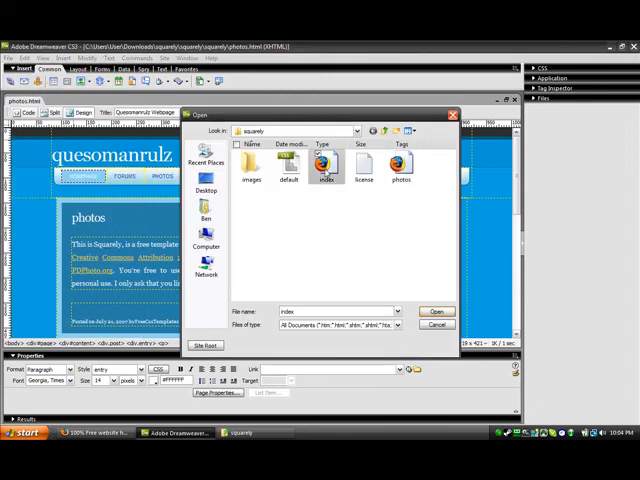
pyautogui.click(436, 312)
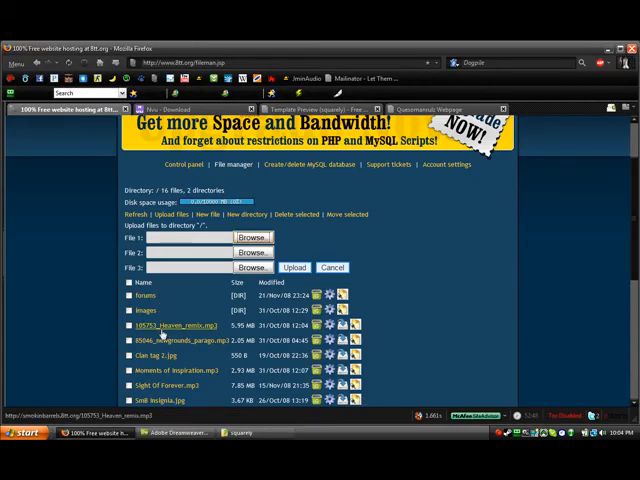
# Copy the web address of an uploaded file from the host's file listing.
pyautogui.scroll(-3)
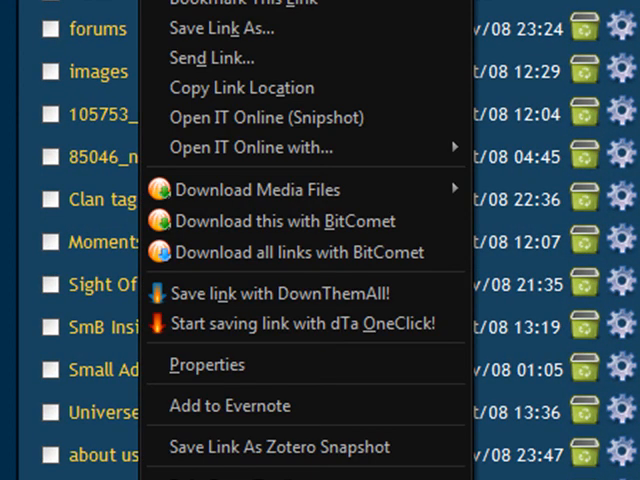
pyautogui.moveTo(258, 88)
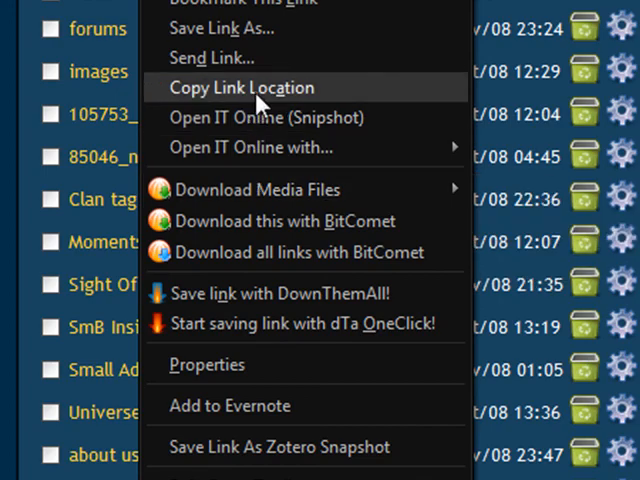
pyautogui.click(240, 88)
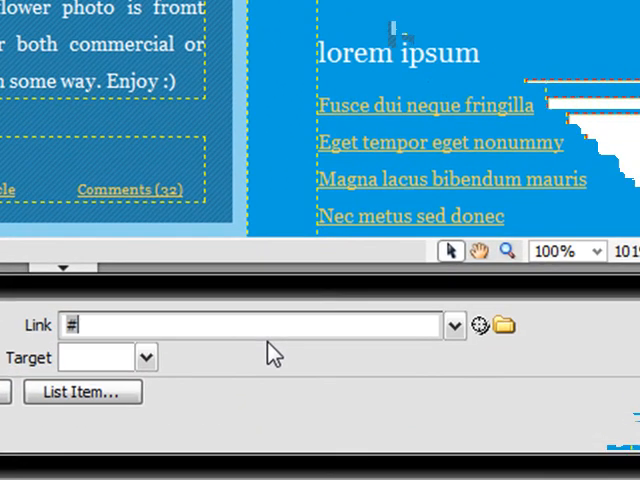
# Set the link address to the placeholder 'asdad' with target _blank so it opens in a new window.
pyautogui.write('http://smokinbarrels.8tt.org/index.html')
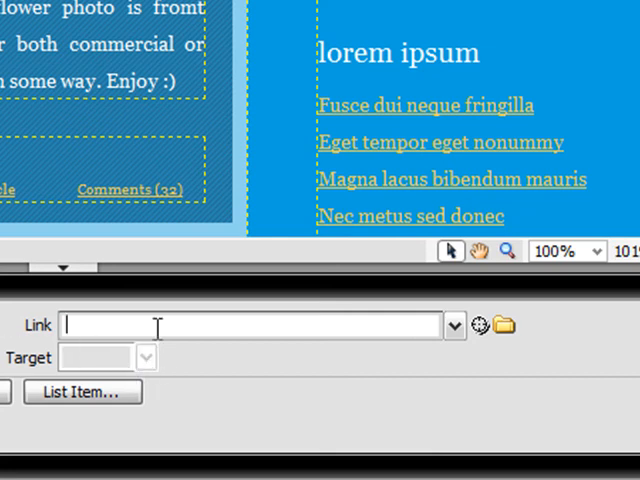
pyautogui.write('asdad')
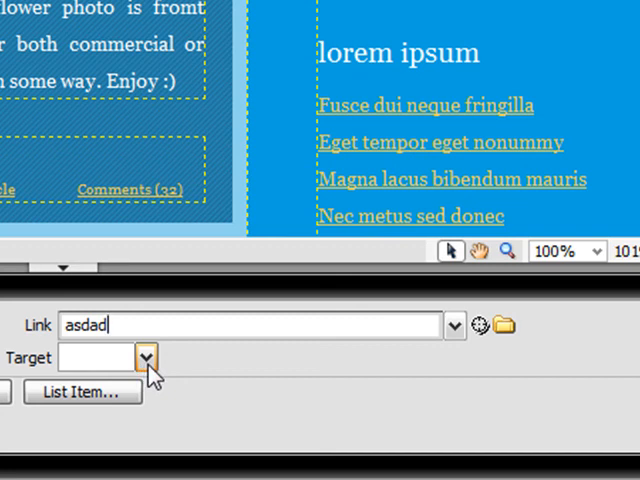
pyautogui.click(144, 356)
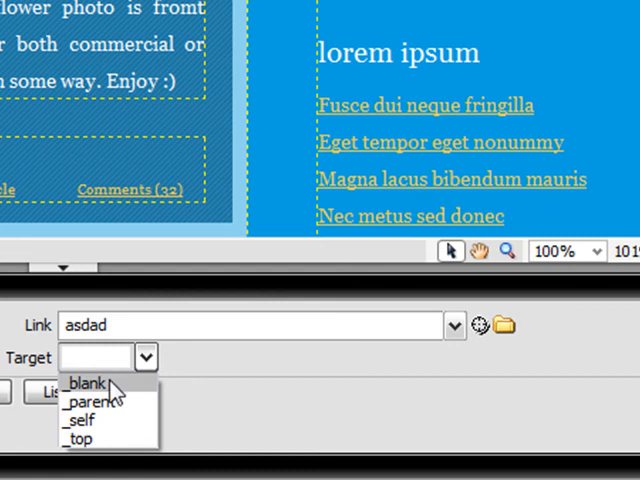
pyautogui.click(88, 380)
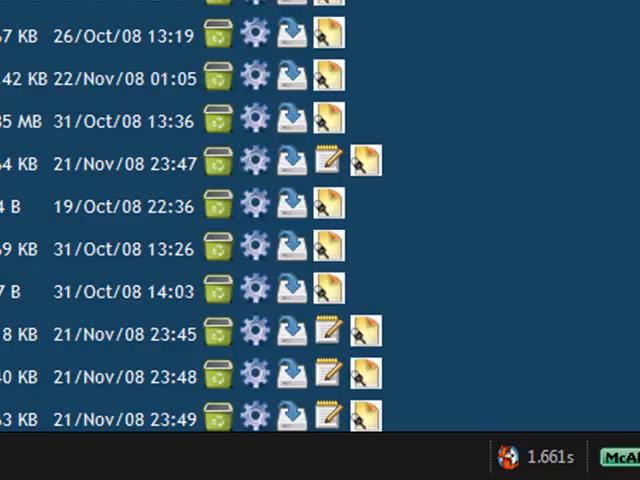
# Scroll the Smokin Barrels forums, then return to the clan site home page and scroll it.
pyautogui.scroll(3)
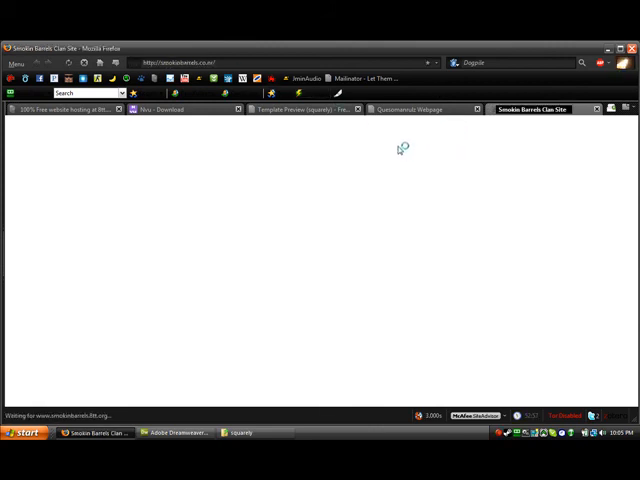
pyautogui.moveTo(362, 148)
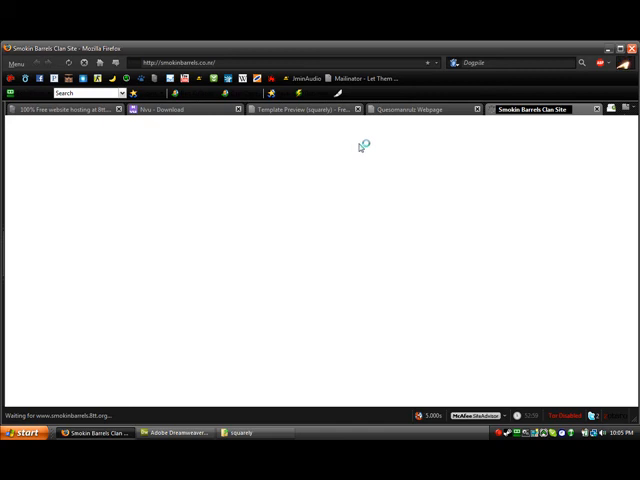
pyautogui.moveTo(348, 142)
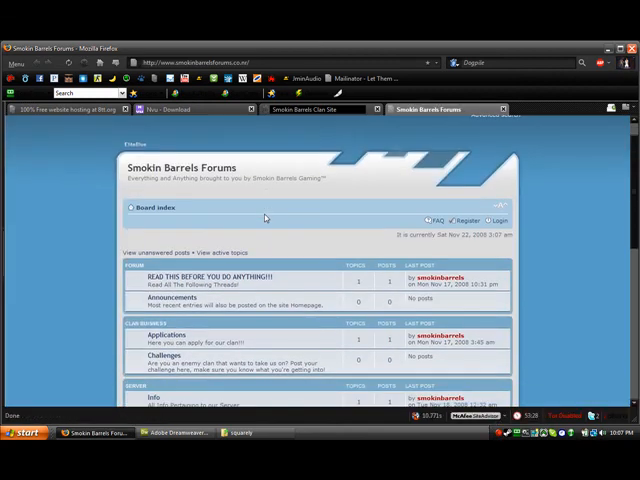
pyautogui.scroll(-3)
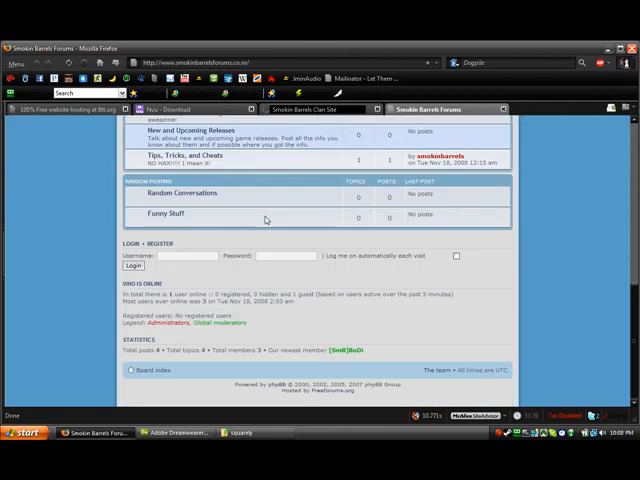
pyautogui.scroll(3)
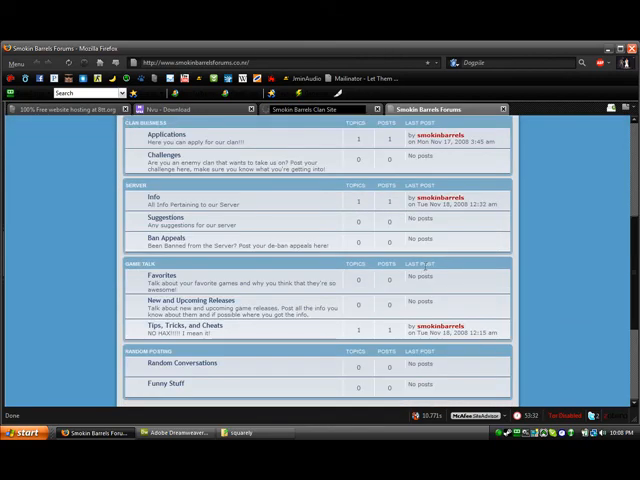
pyautogui.scroll(3)
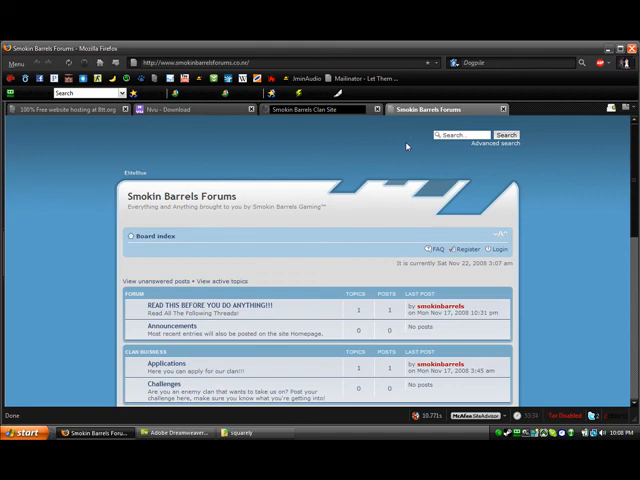
pyautogui.click(316, 108)
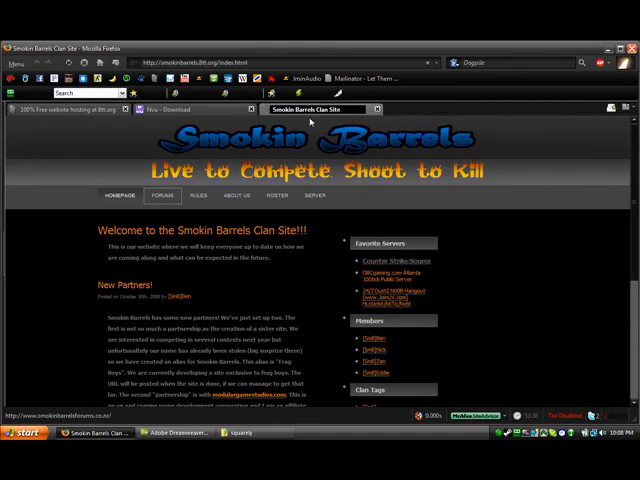
pyautogui.scroll(-3)
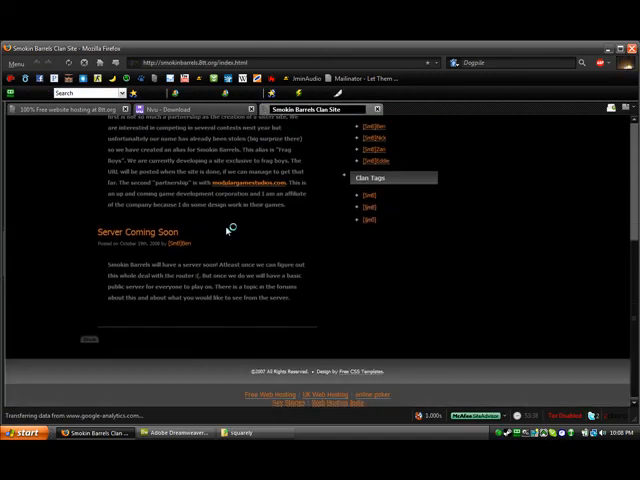
pyautogui.scroll(3)
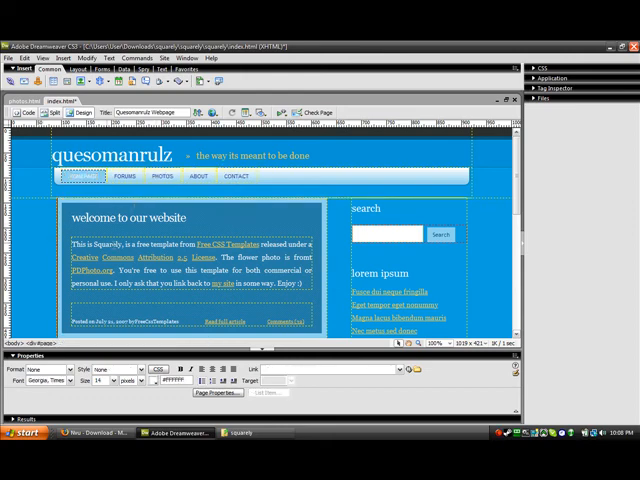
# Scroll down through the page's HTML markup to read the rest of the source.
pyautogui.scroll(-3)
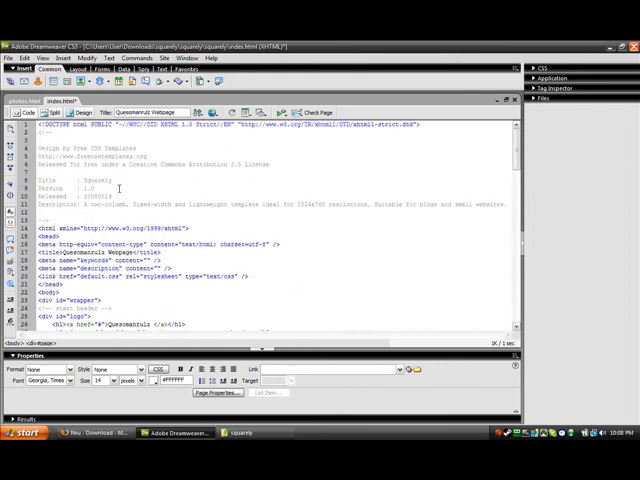
pyautogui.scroll(-3)
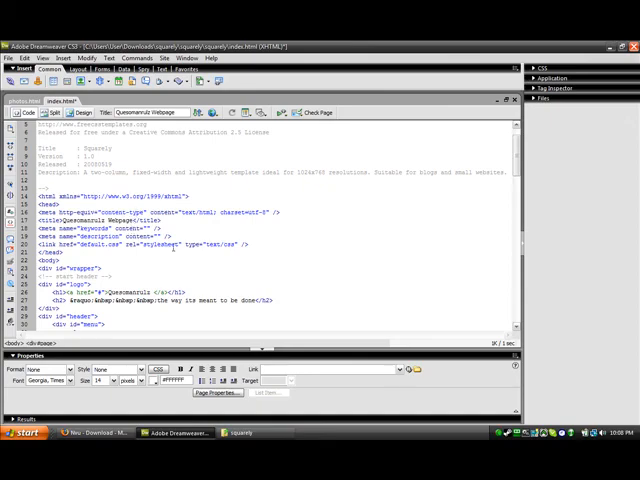
pyautogui.scroll(-3)
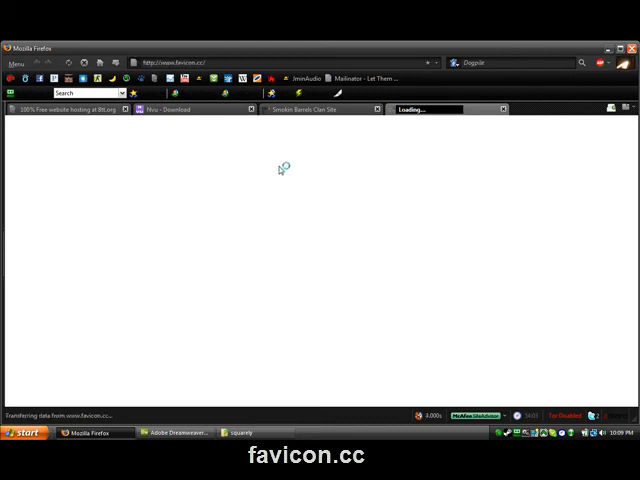
pyautogui.moveTo(168, 348)
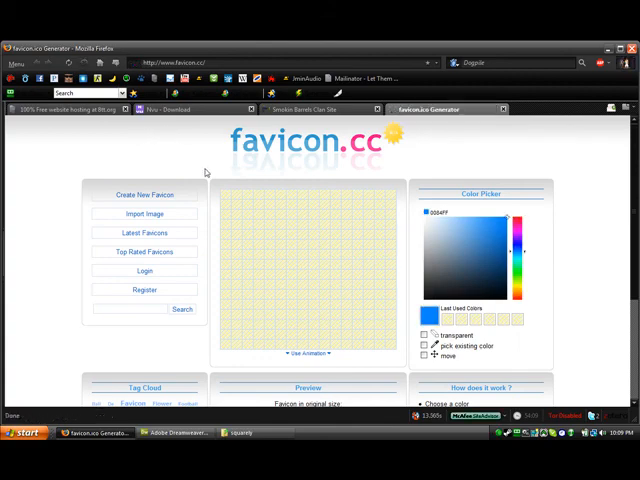
# Scroll the favicon.cc generator page, then bring up the Nvu download page.
pyautogui.scroll(-3)
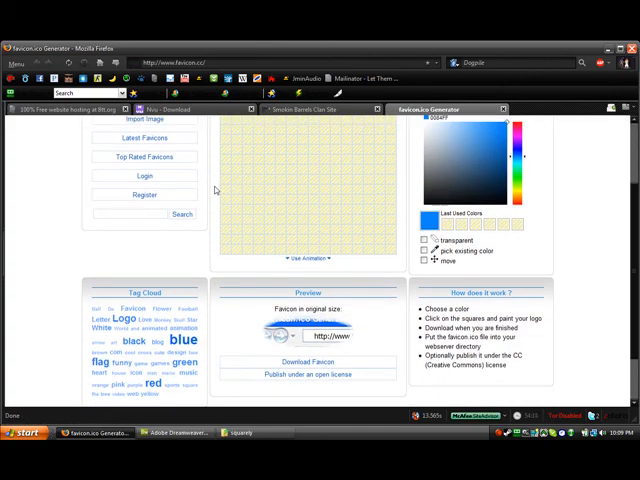
pyautogui.moveTo(294, 216)
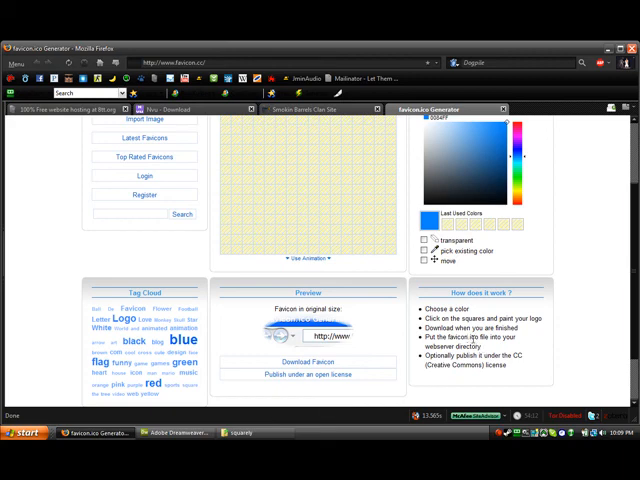
pyautogui.moveTo(192, 134)
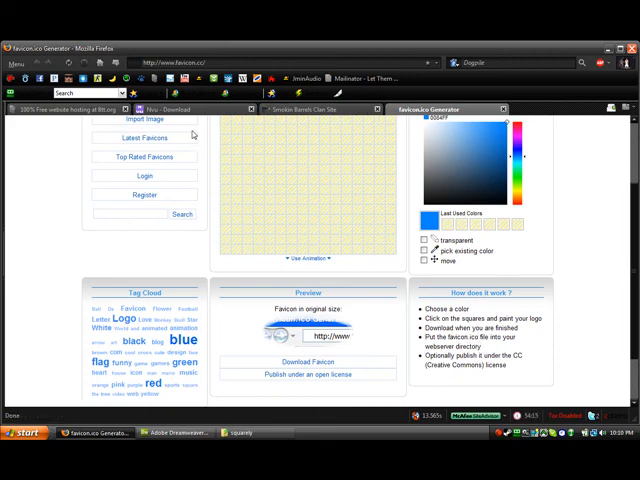
pyautogui.click(180, 108)
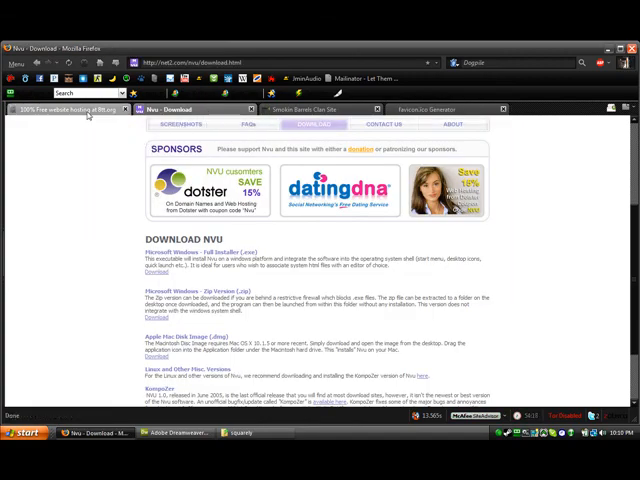
# From the host's file manager, browse File 1 into the Pictures folder.
pyautogui.click(70, 108)
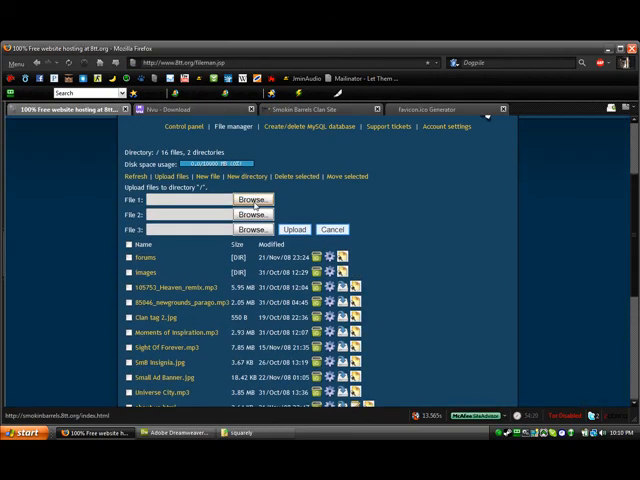
pyautogui.click(252, 200)
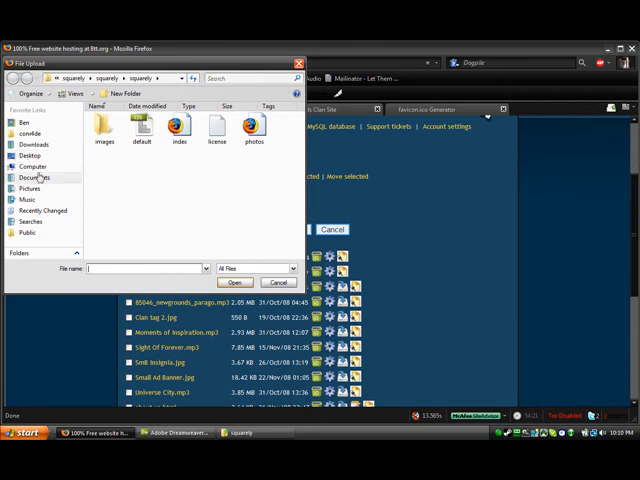
pyautogui.click(28, 176)
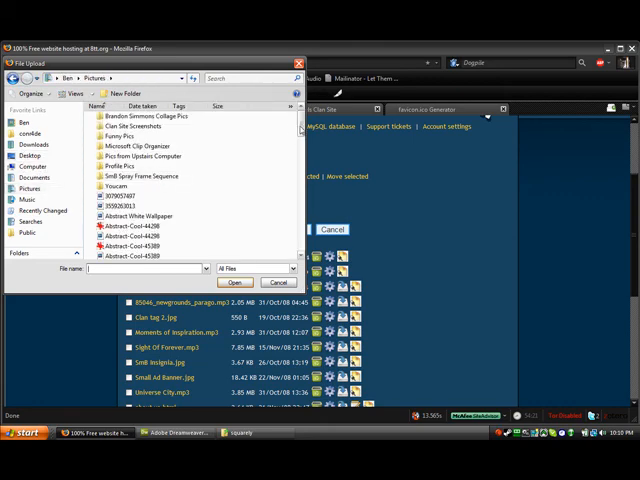
pyautogui.scroll(-3)
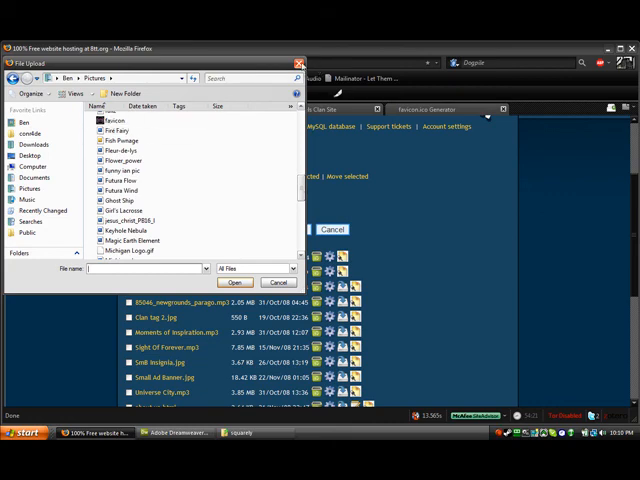
pyautogui.click(280, 282)
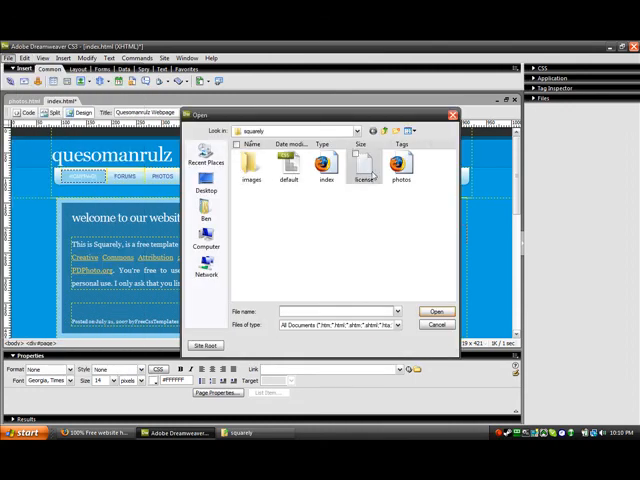
# In Dreamweaver's file dialog, browse up from the squarely folder via Look in.
pyautogui.click(352, 132)
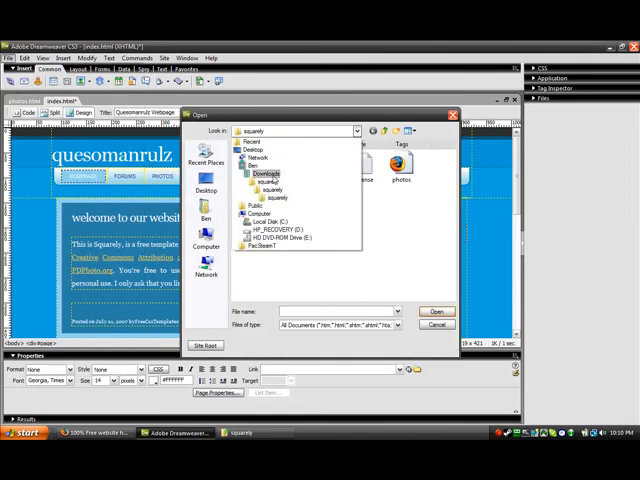